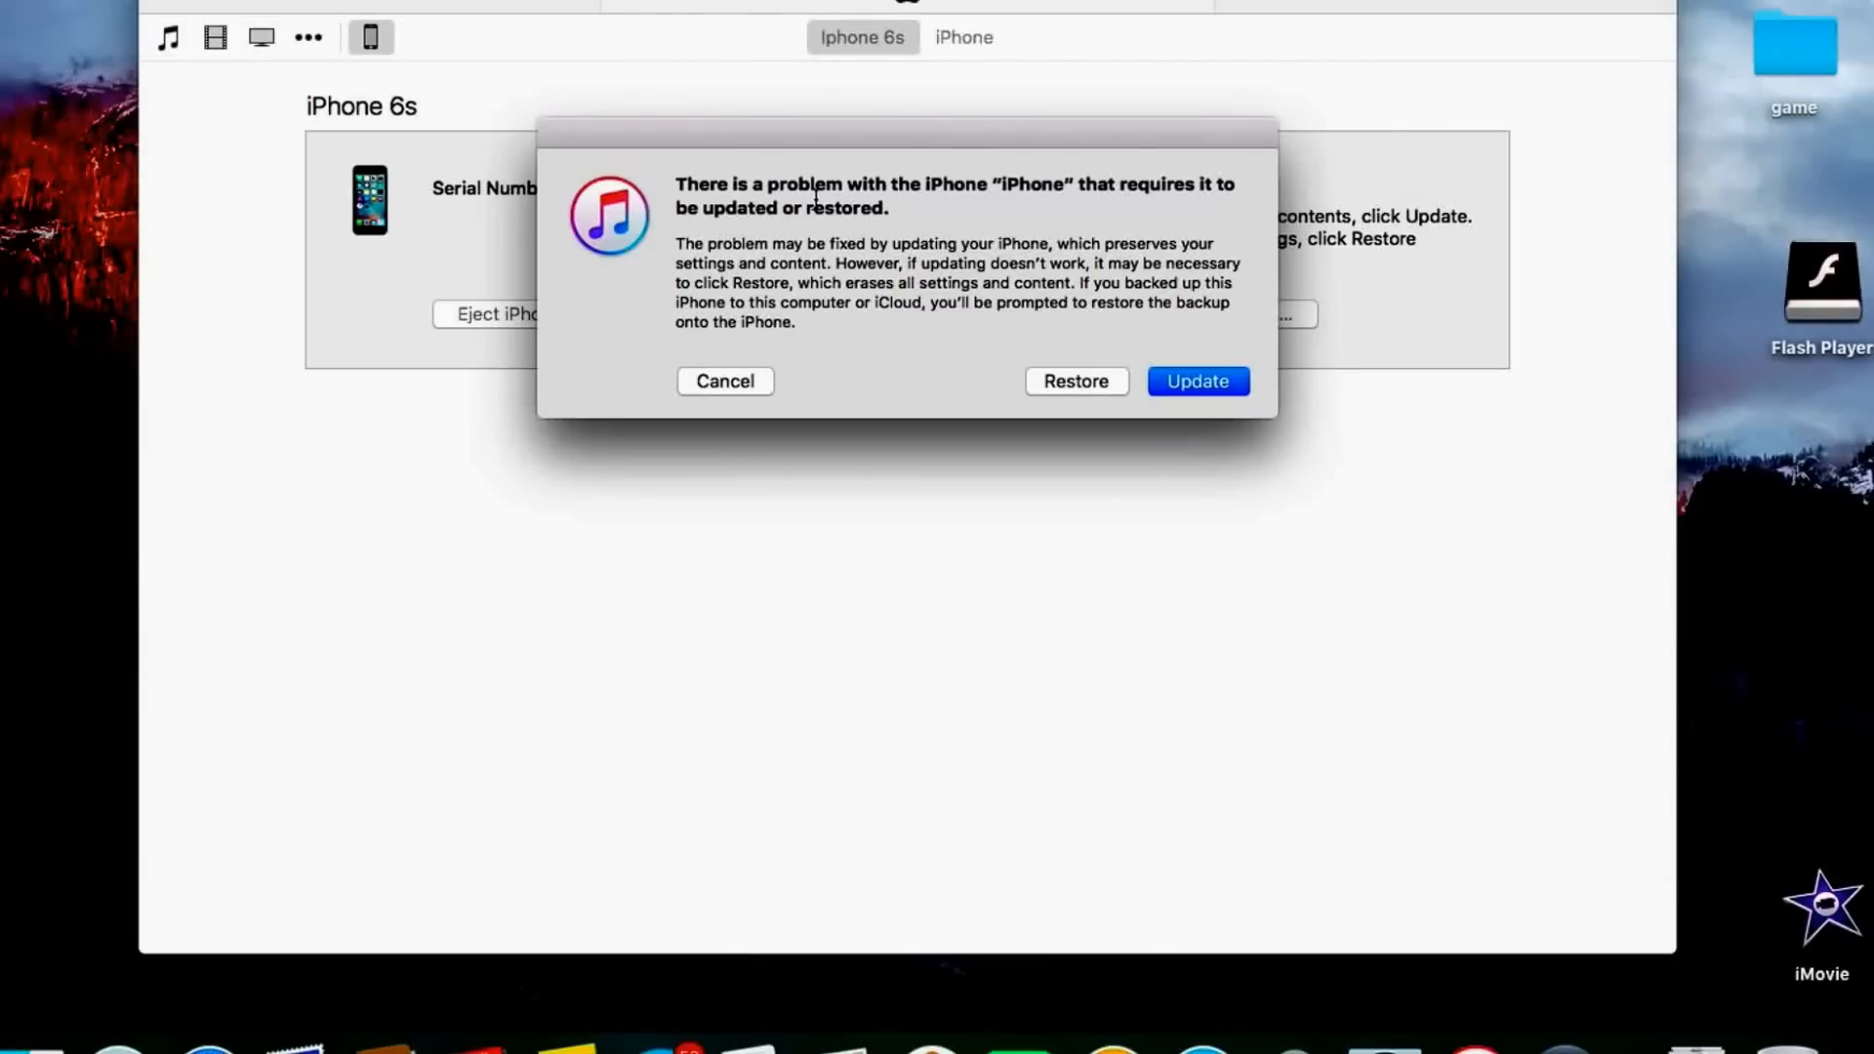
pyautogui.moveTo(1115, 503)
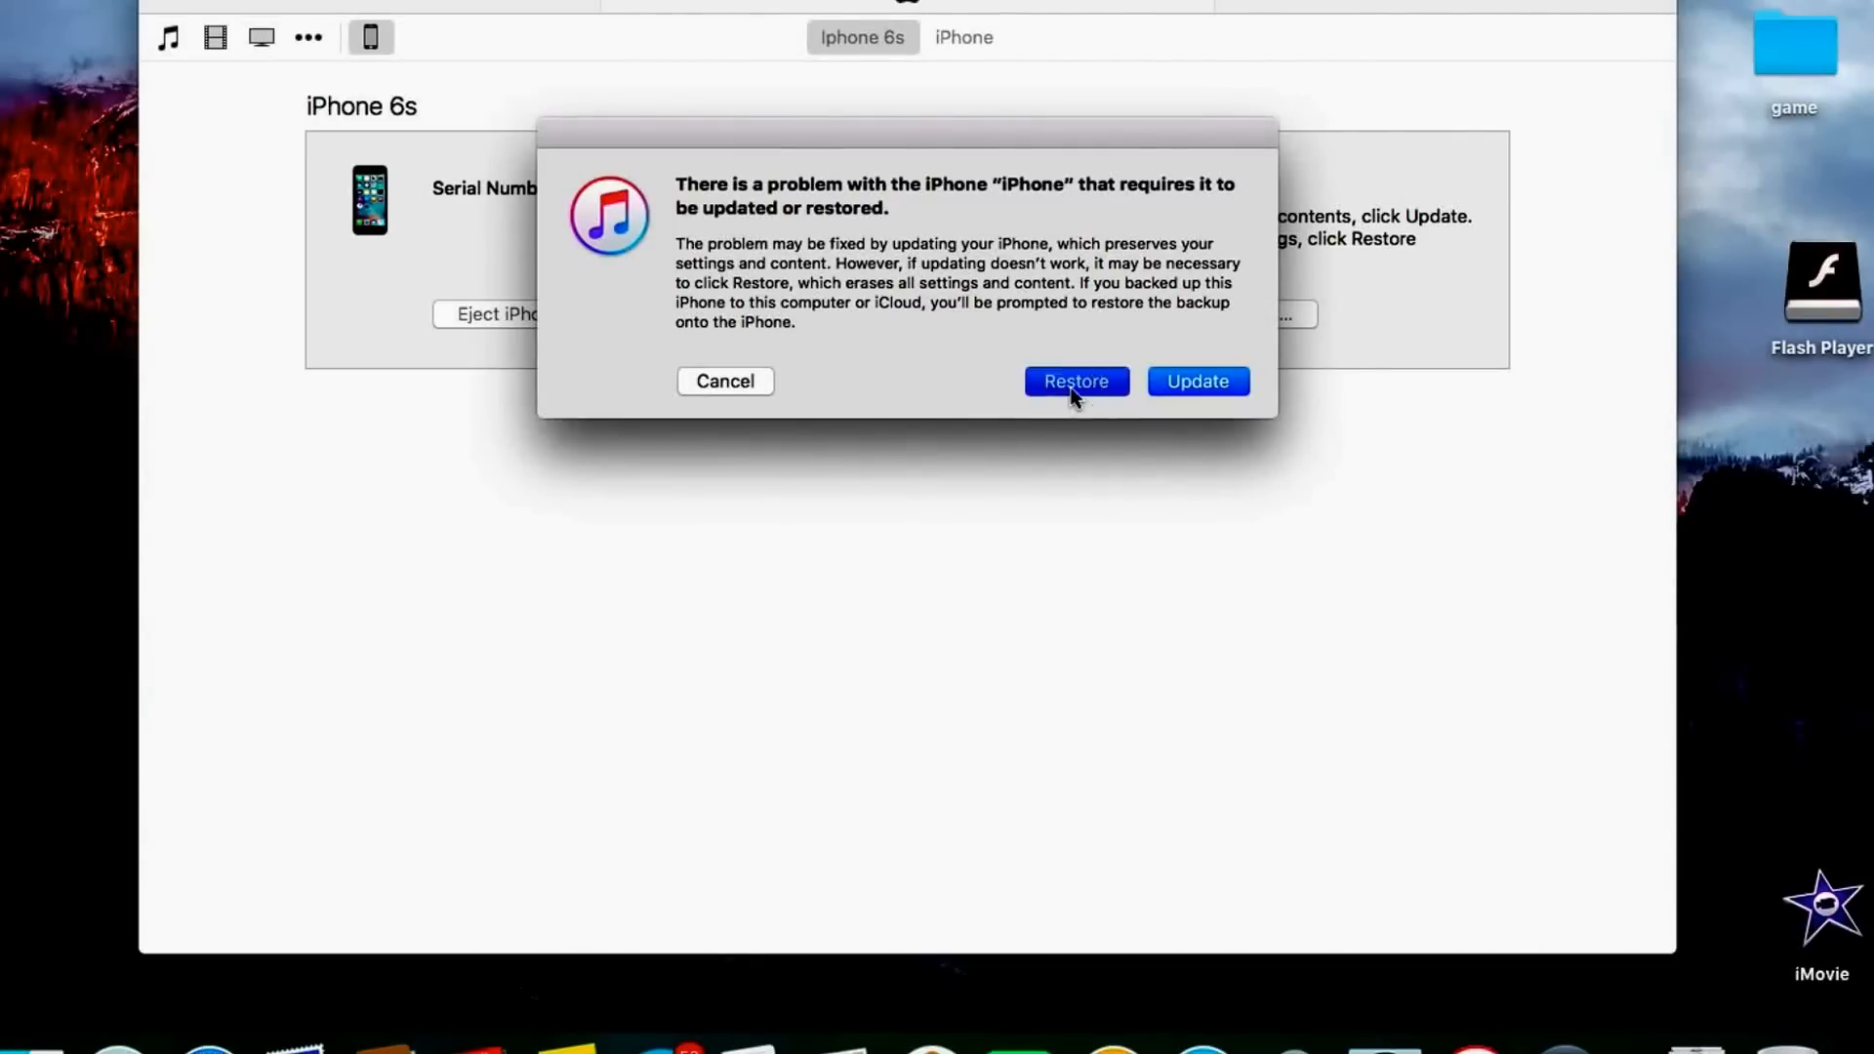
# Step: Choose Restore for the recovery-mode iPhone 6s, then confirm with Restore and Update
pyautogui.click(1077, 381)
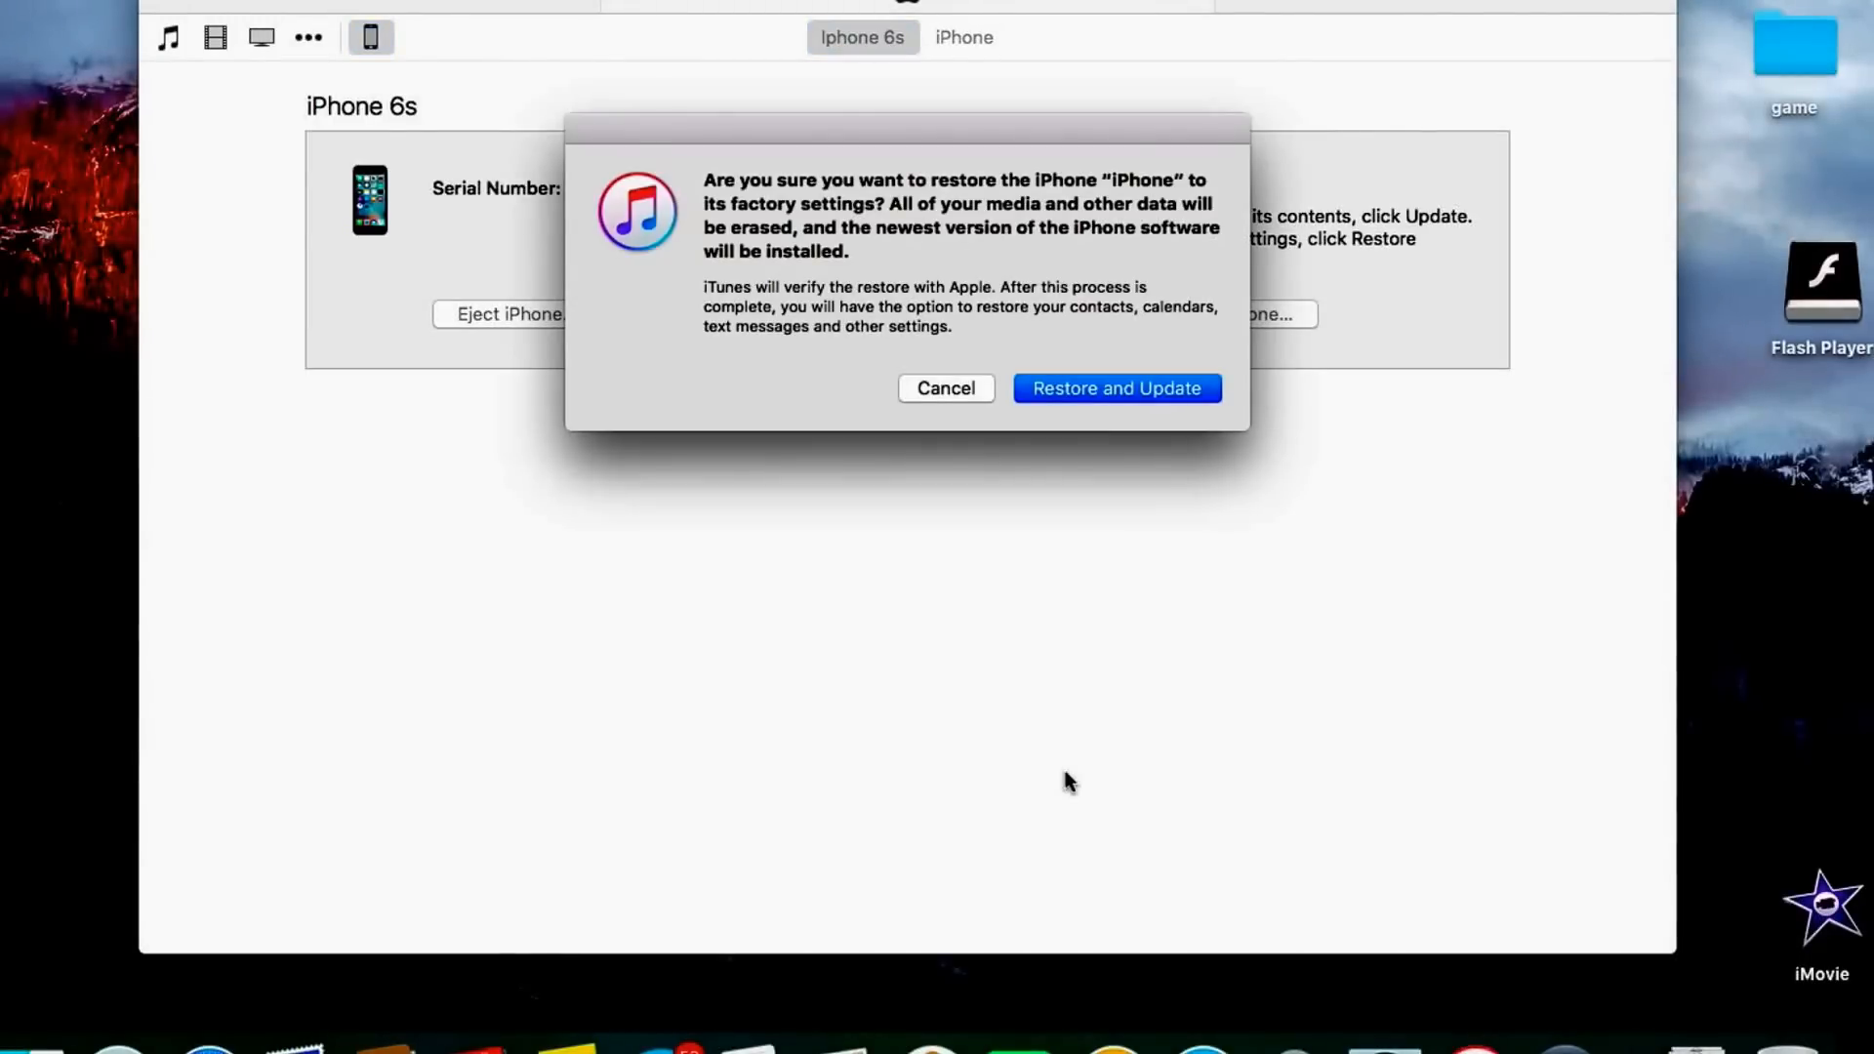
pyautogui.moveTo(1000, 349)
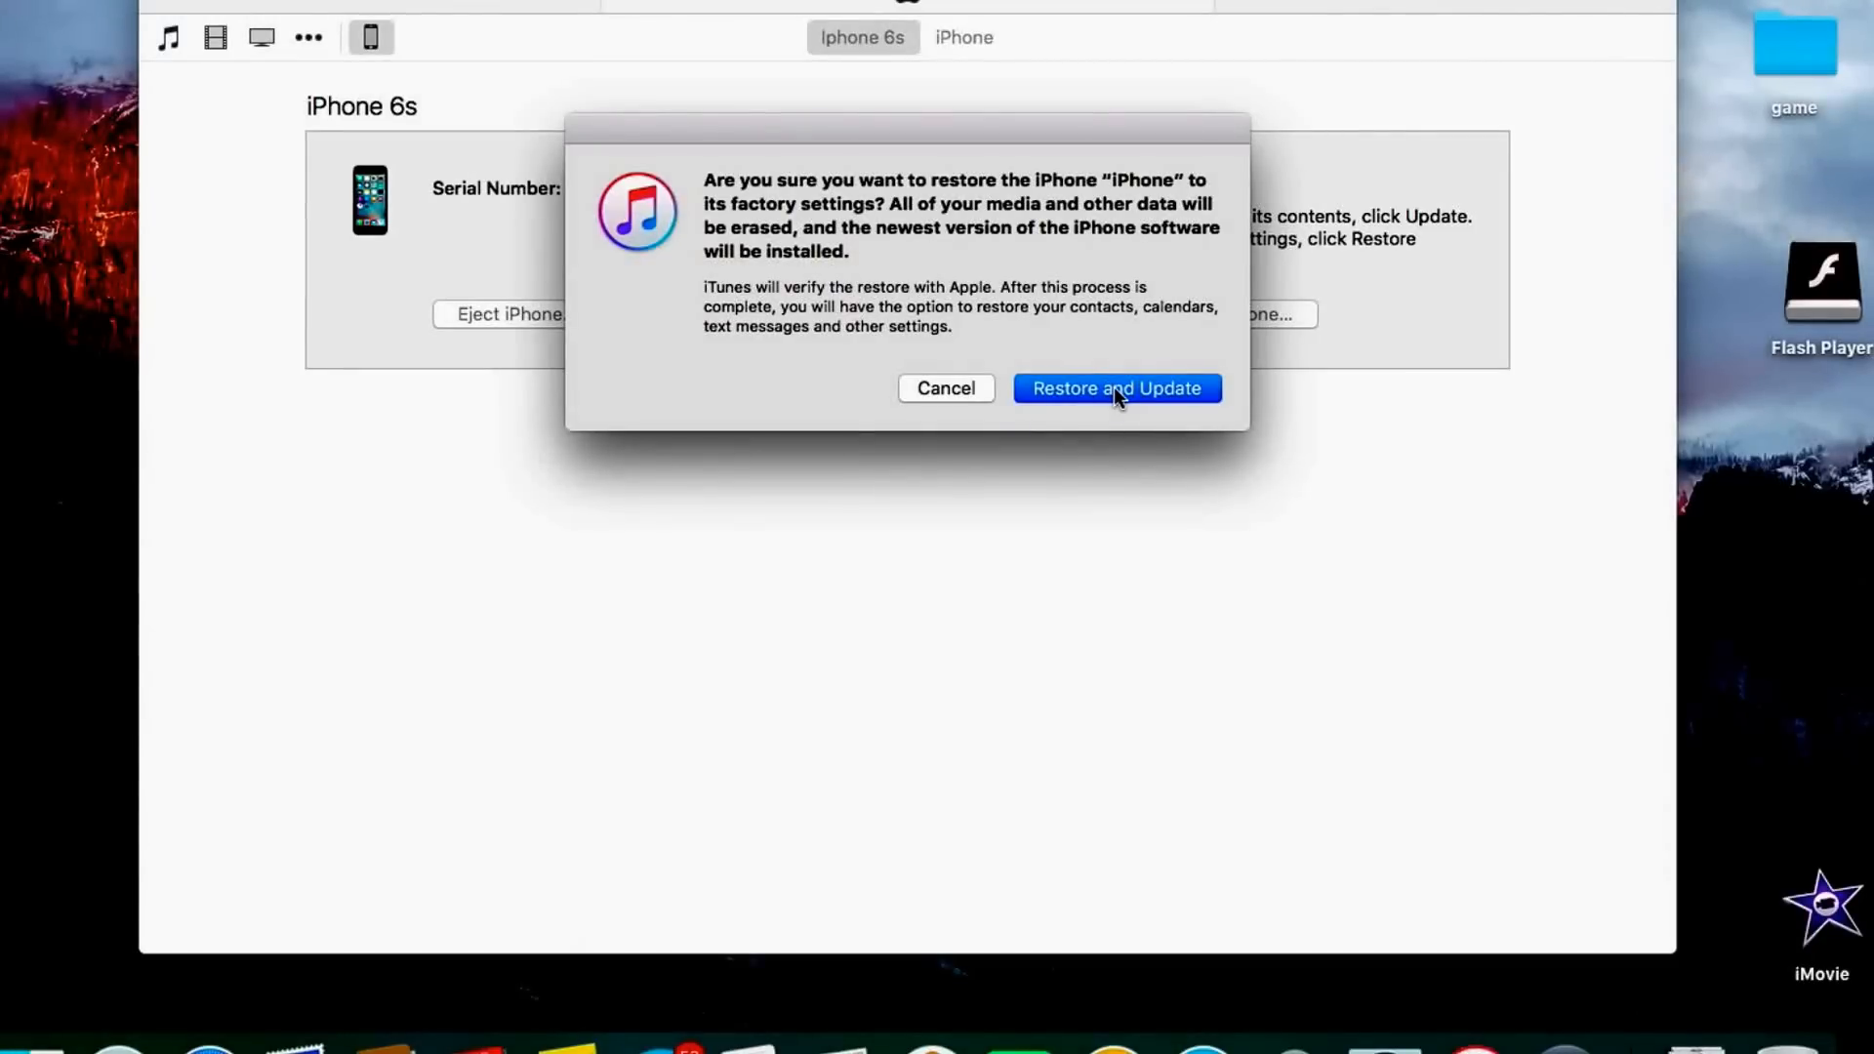
pyautogui.click(1118, 389)
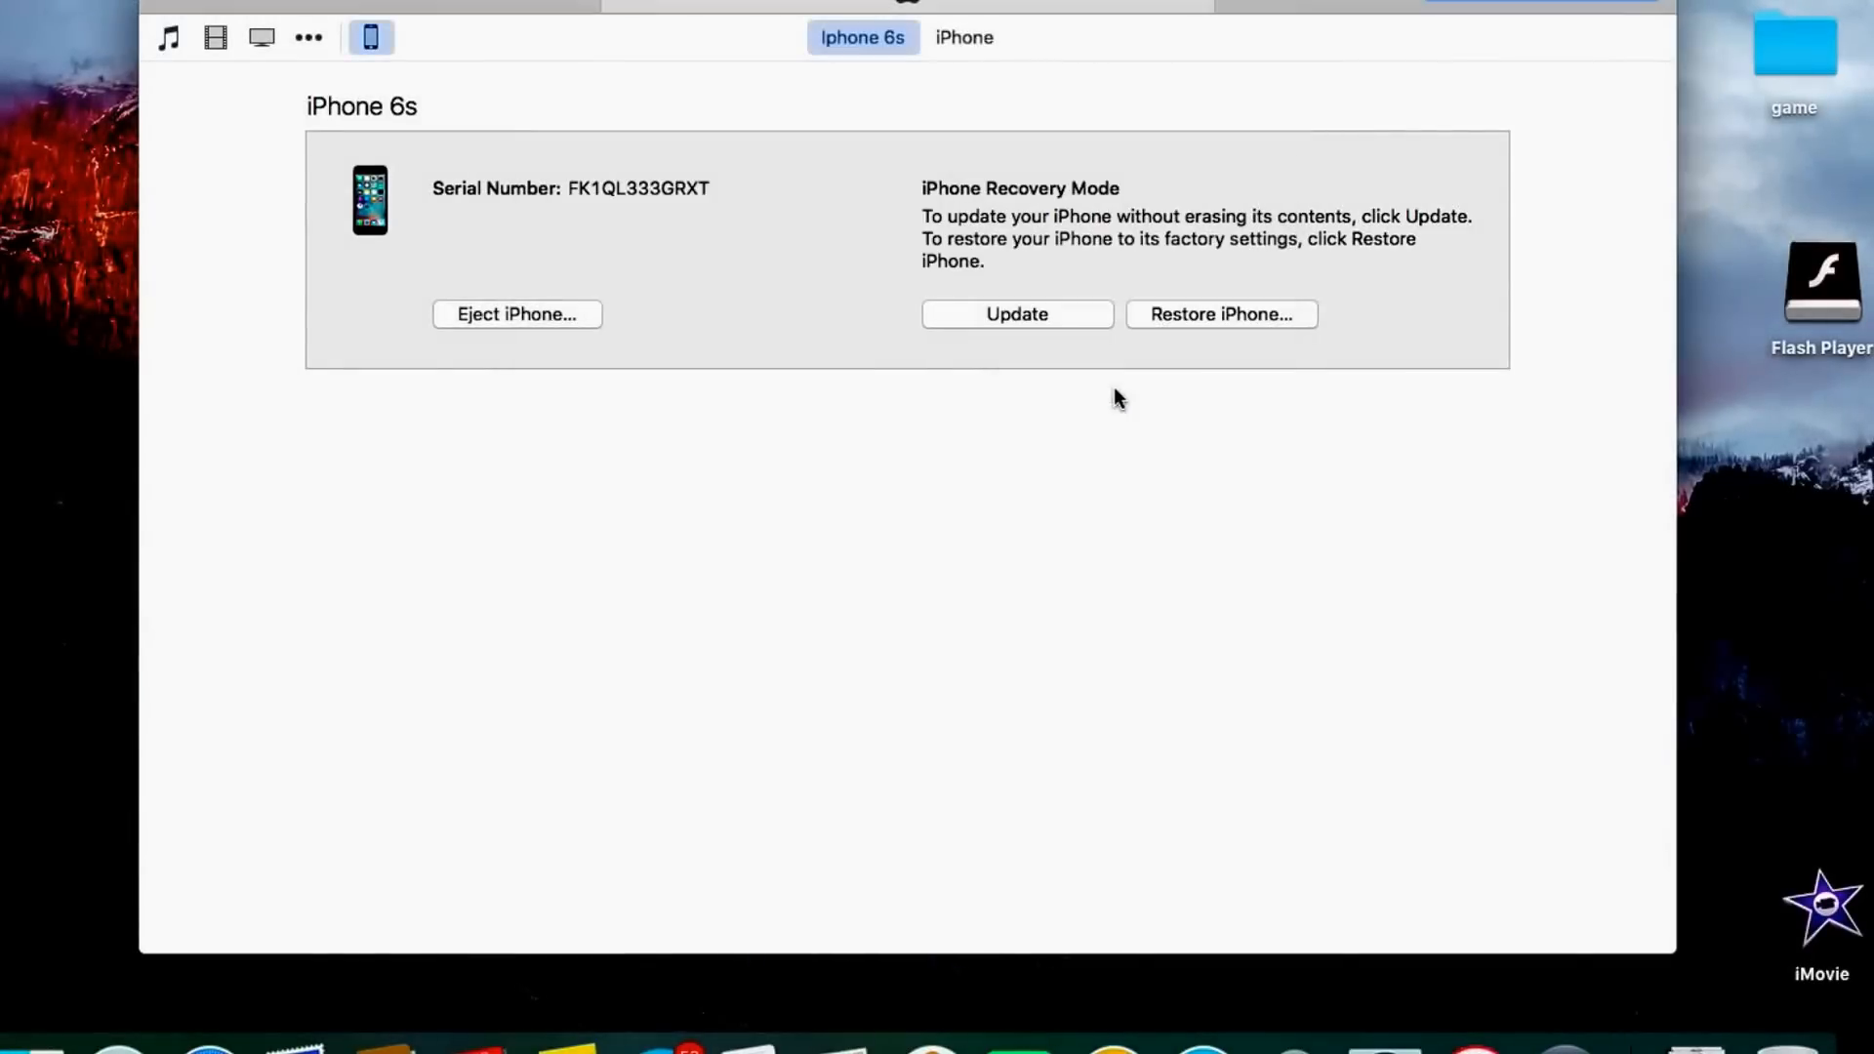
# Step: Continue past the iOS 9.3 release notes in the iPhone Software Update window
pyautogui.click(1017, 313)
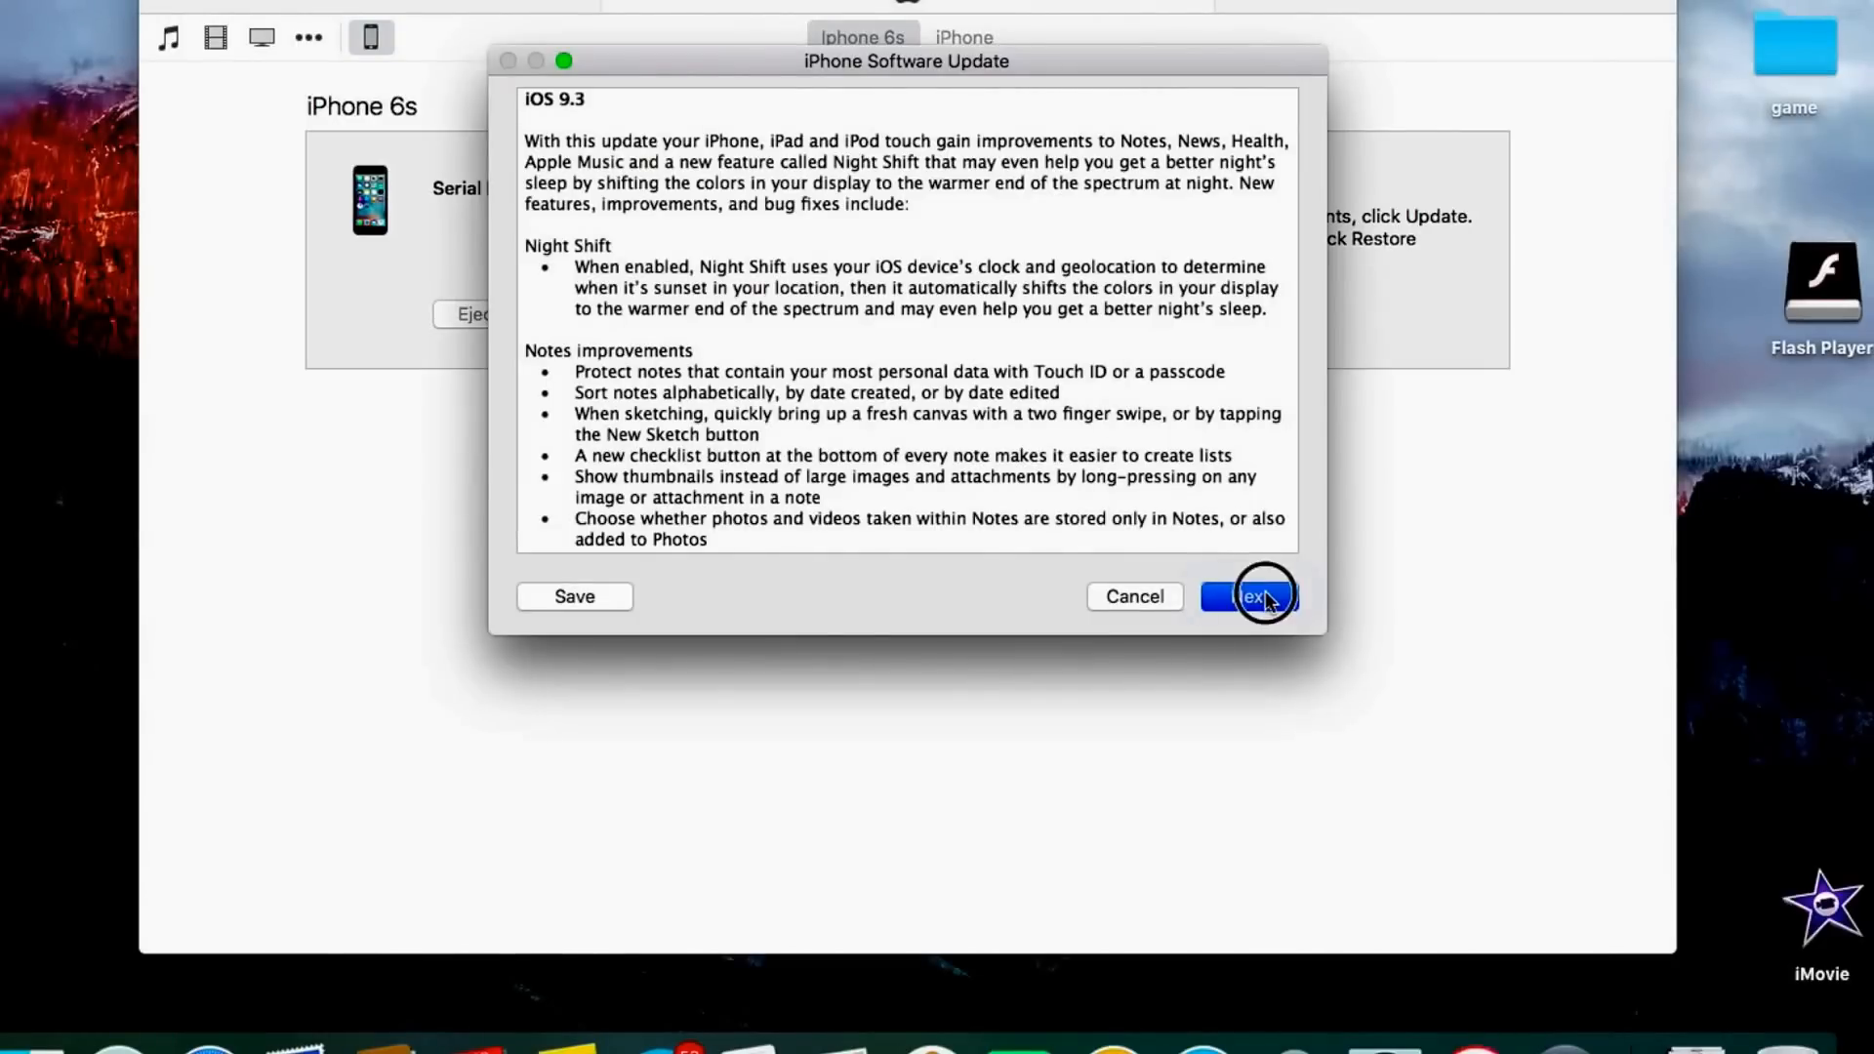
pyautogui.click(1253, 597)
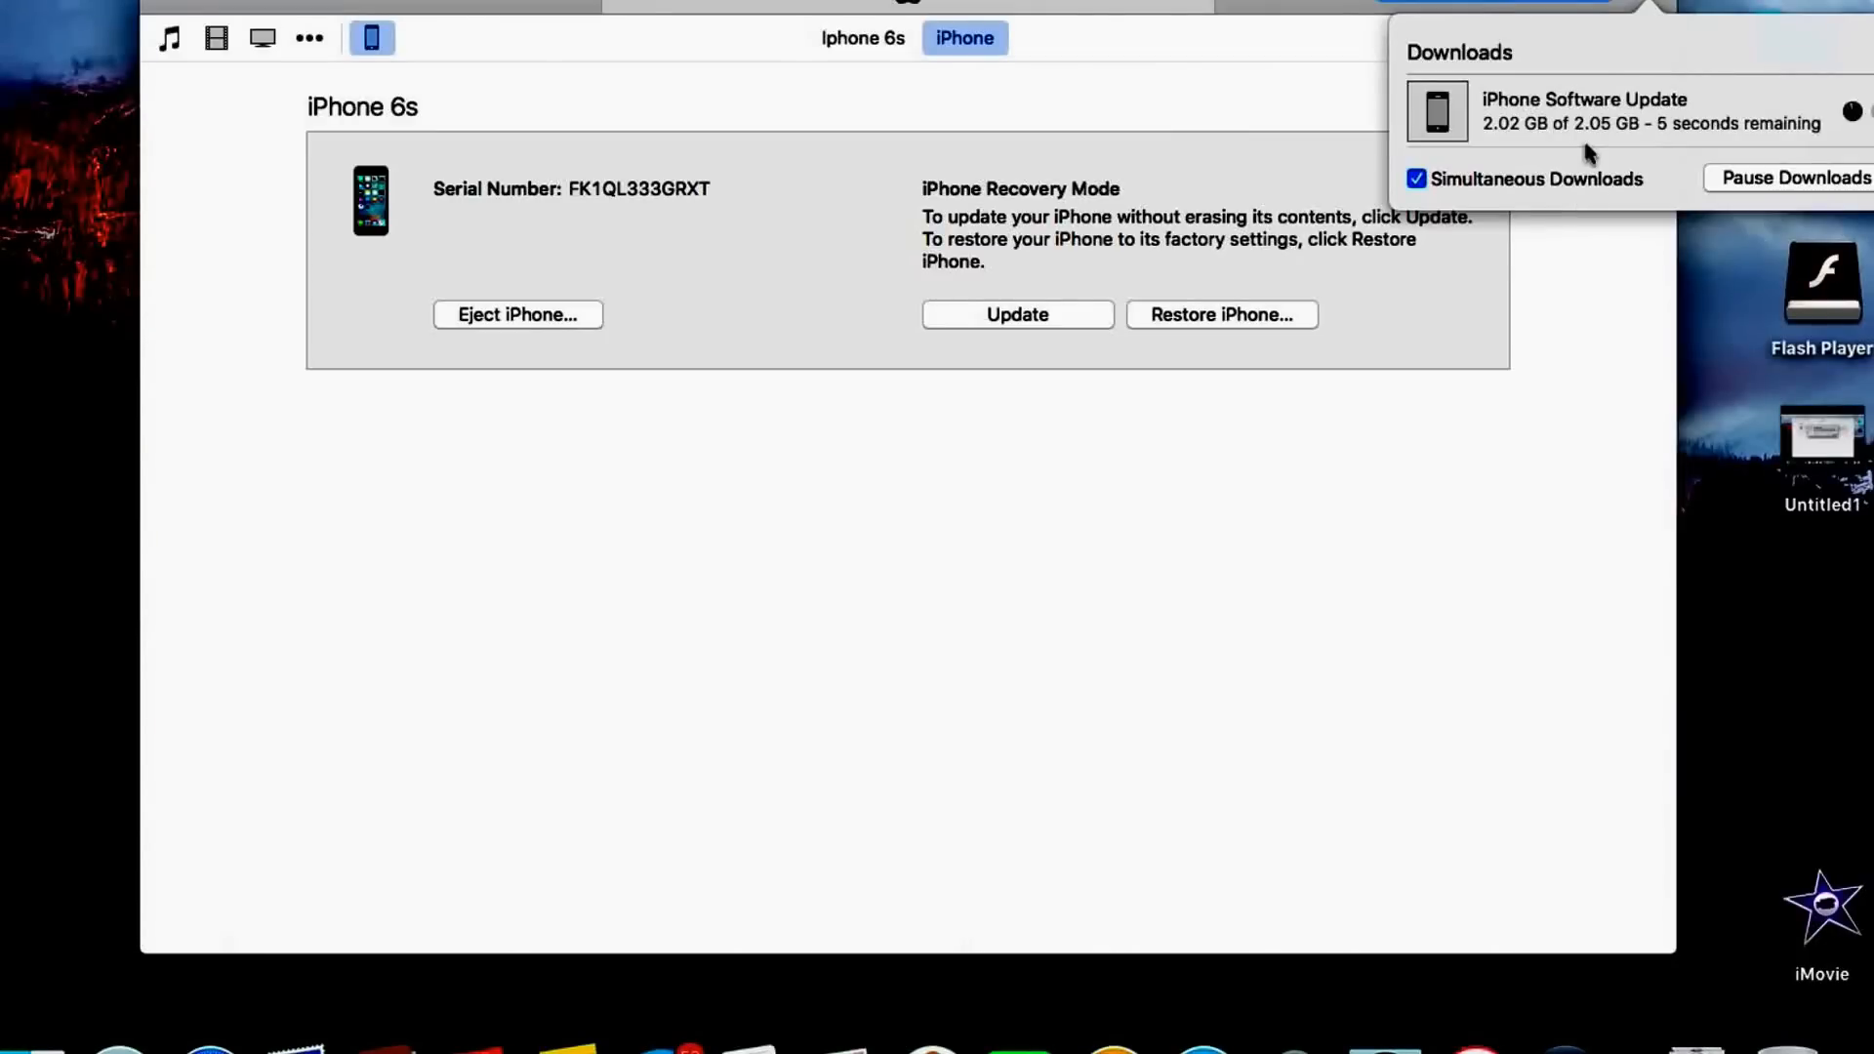
pyautogui.moveTo(1668, 193)
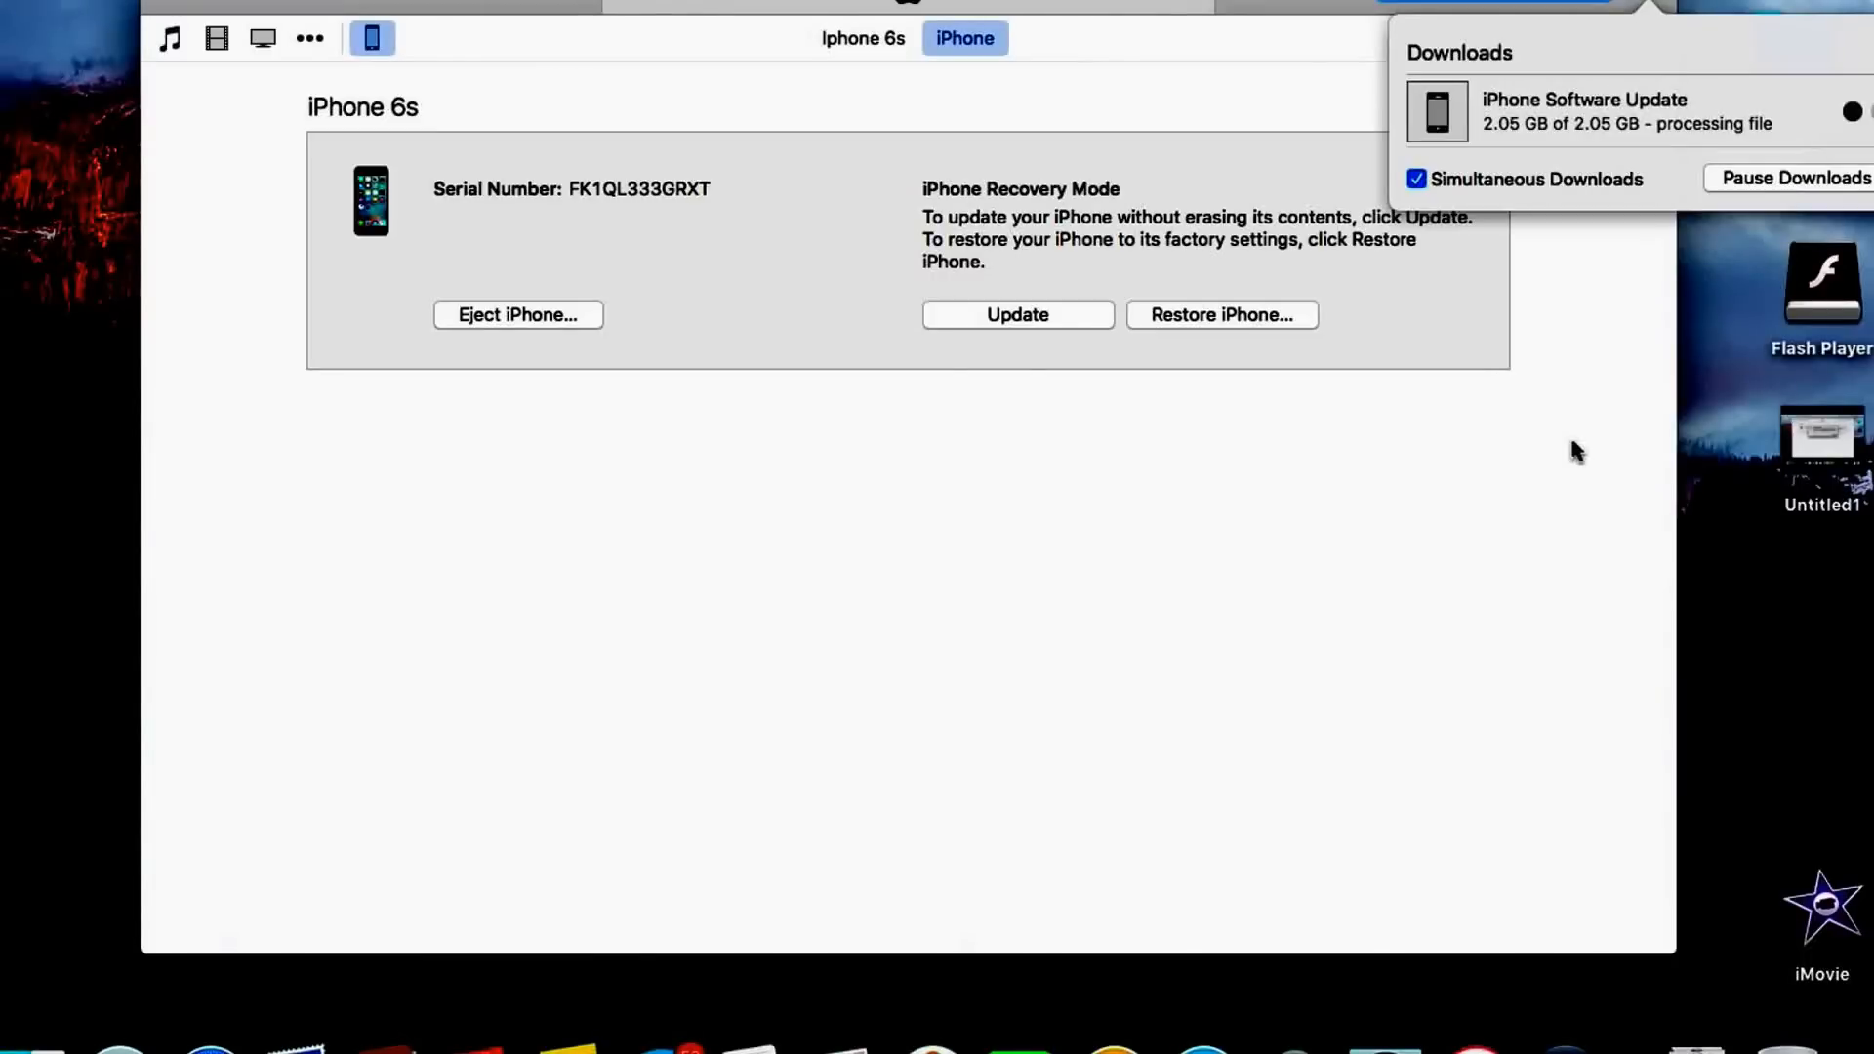
pyautogui.moveTo(1575, 418)
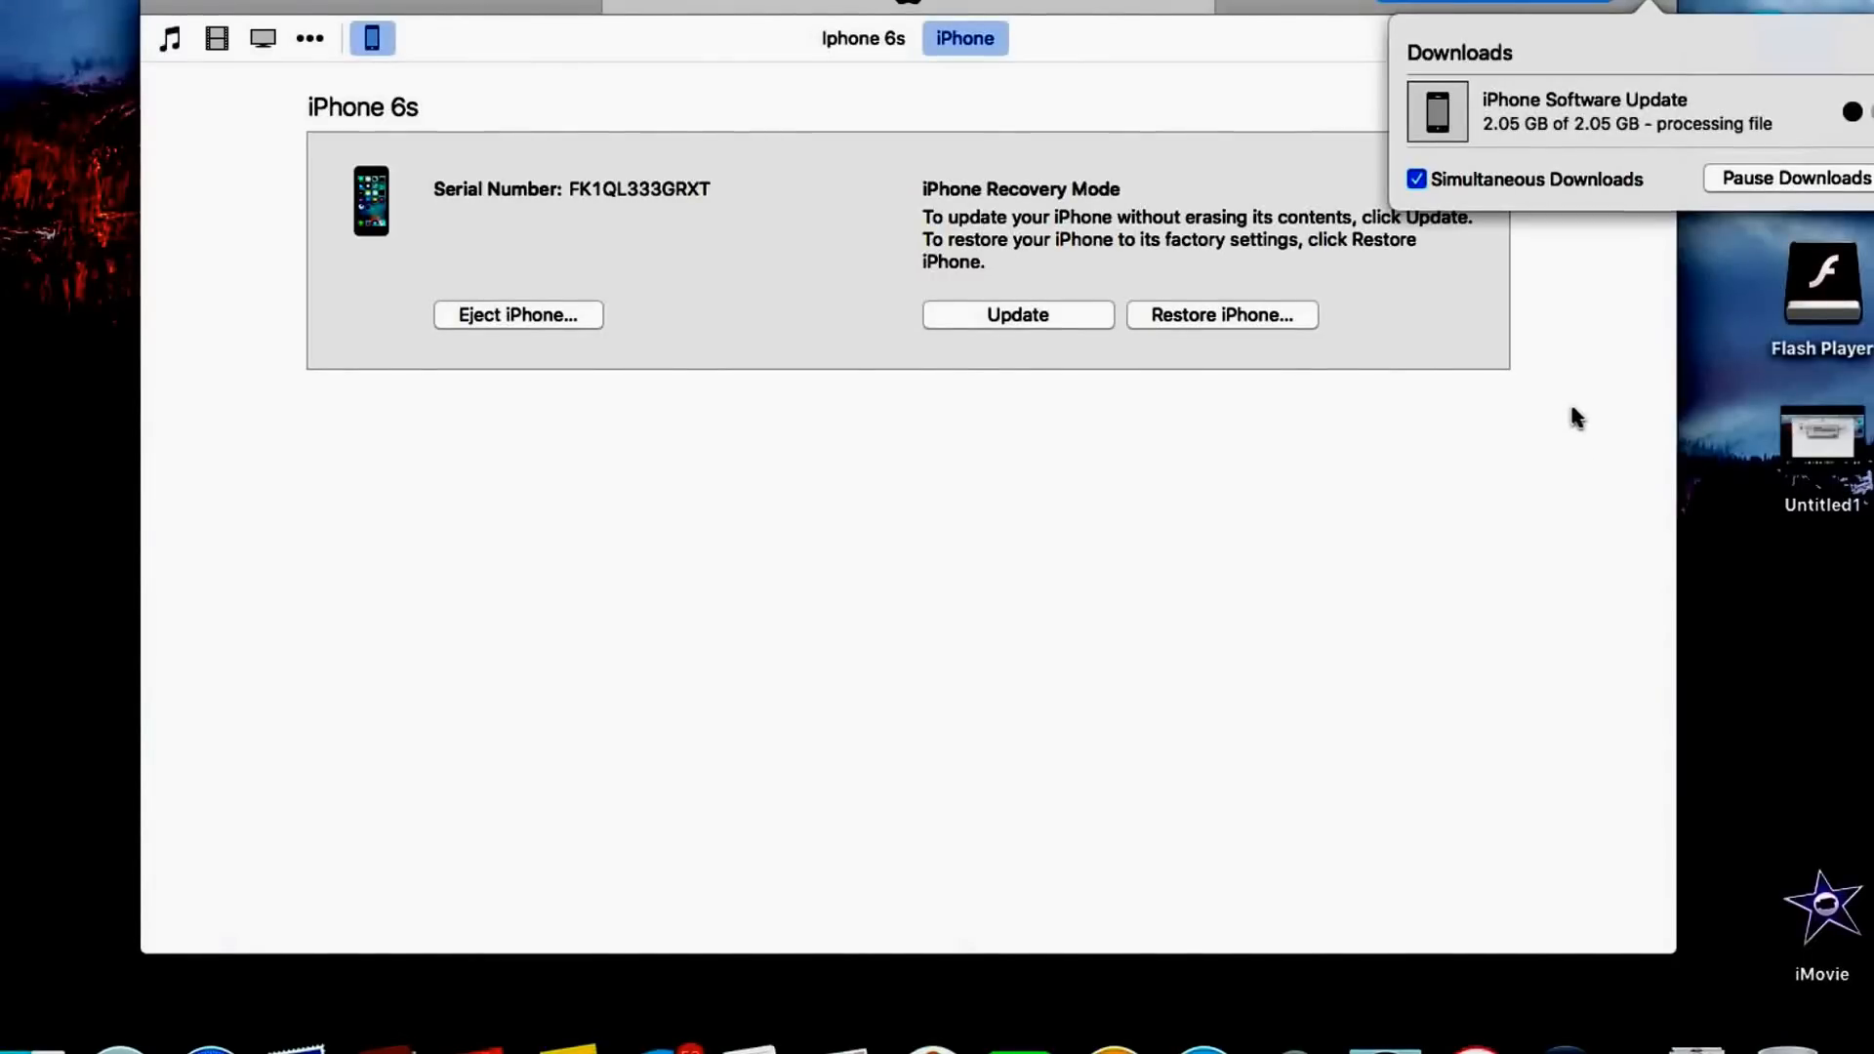